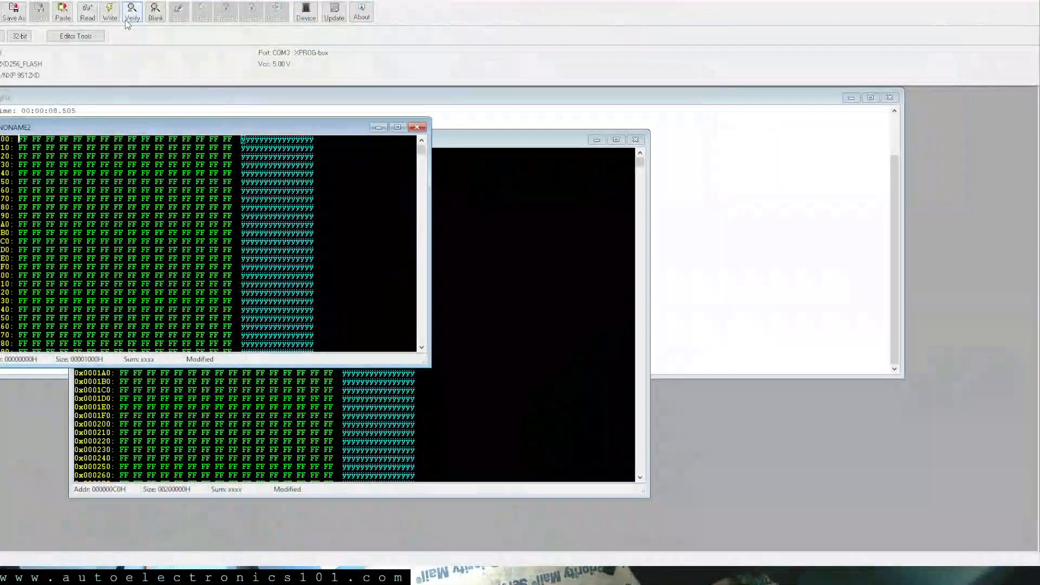
Verify the MC9S12XD256 flash against the NONAME3 buffer until the log reports Ok
{"action": "left_click", "coordinate": [131, 11]}
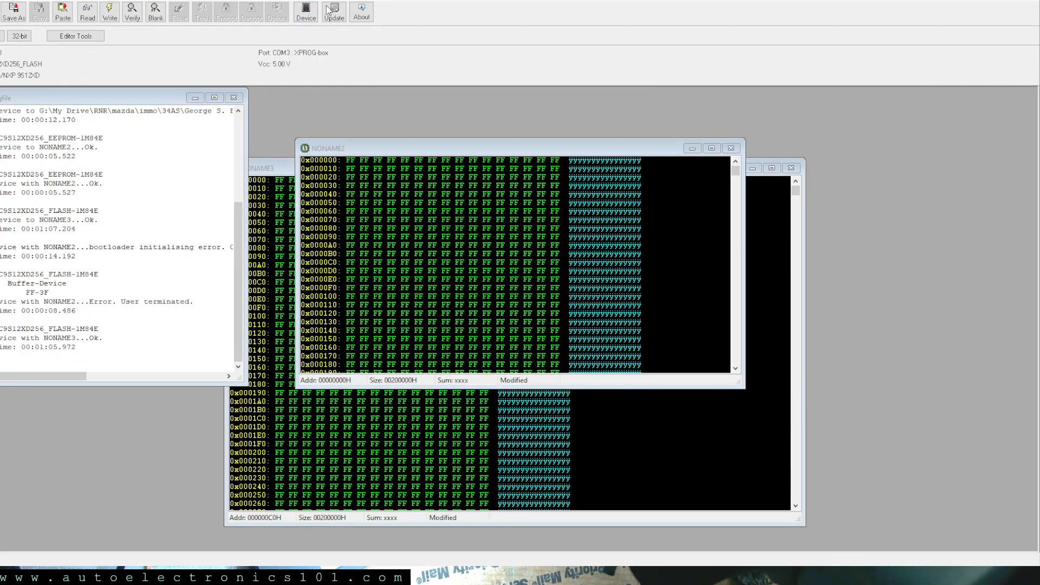
{"action": "mouse_move", "coordinate": [608, 253]}
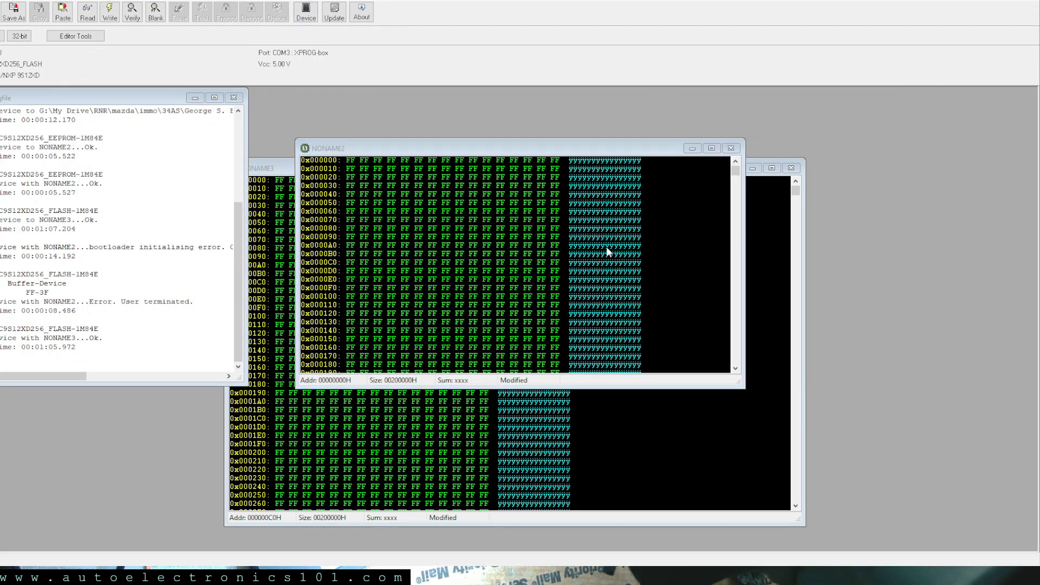
{"action": "mouse_move", "coordinate": [586, 430]}
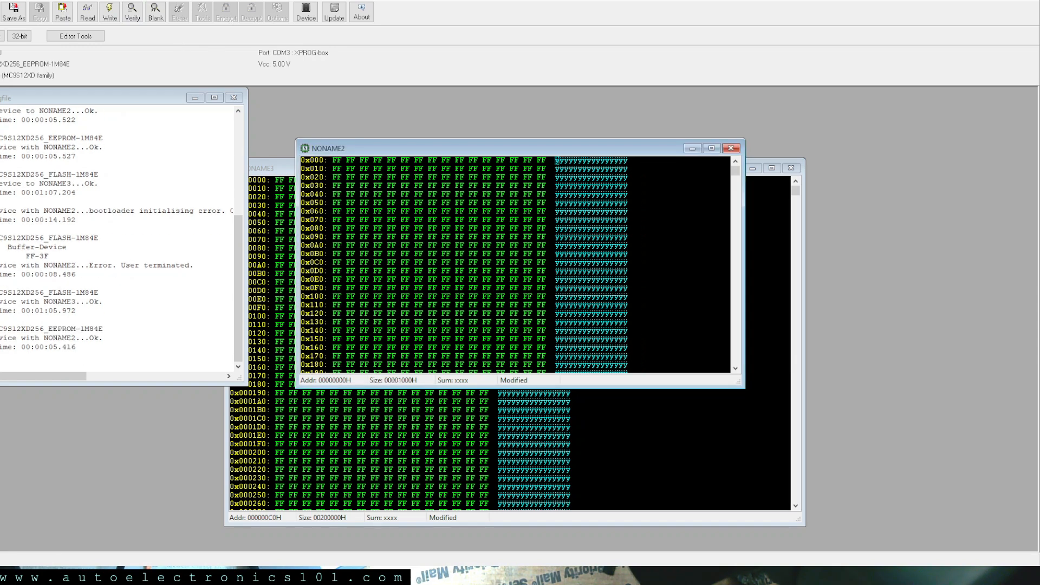
{"action": "mouse_move", "coordinate": [523, 139]}
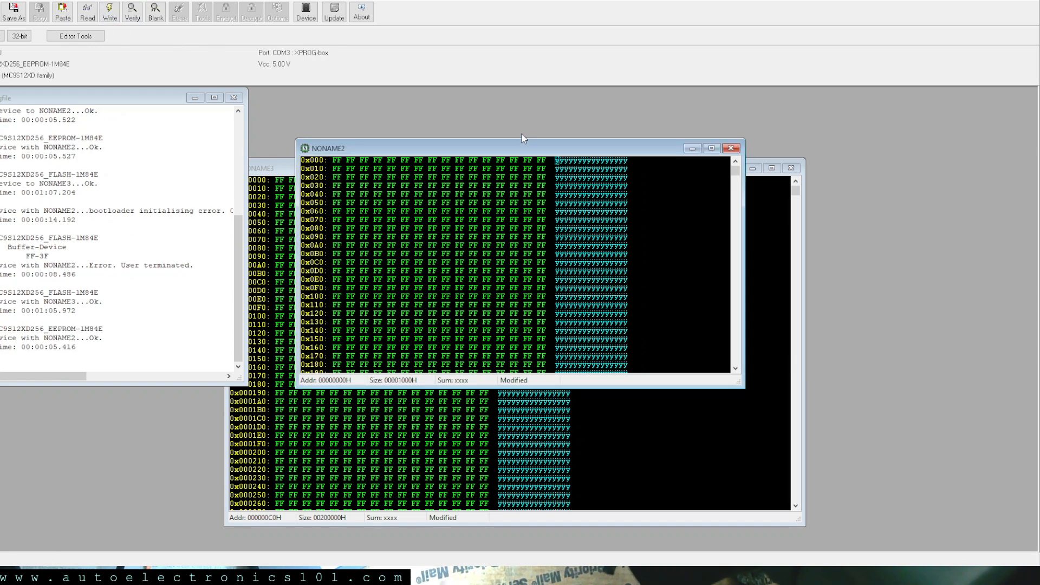